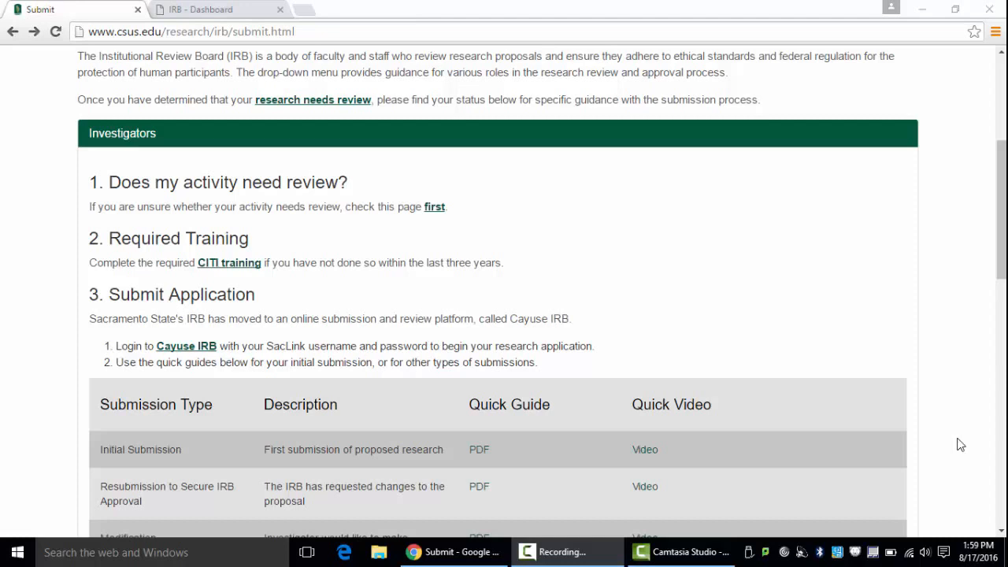
mouse_move(914, 313)
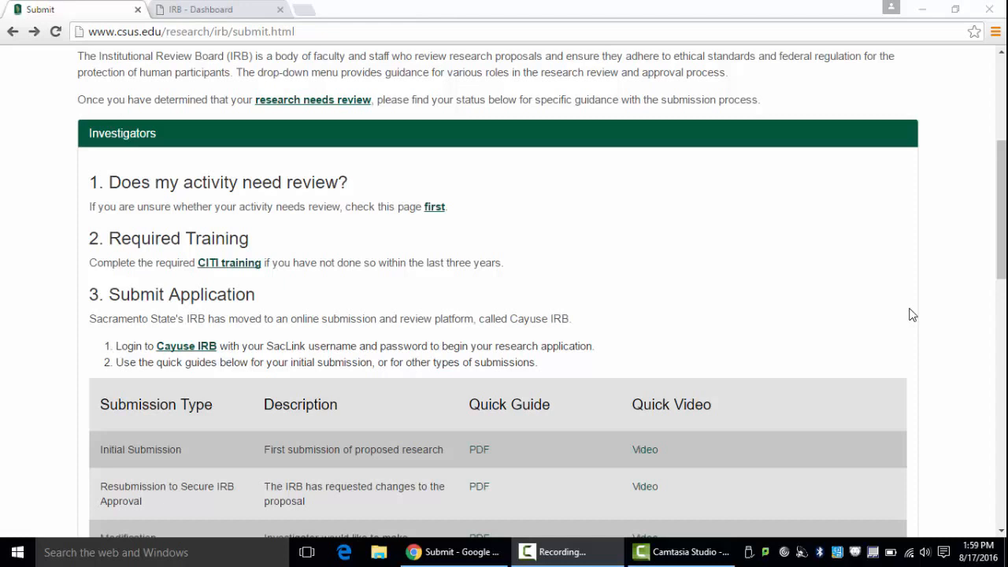
mouse_move(732, 290)
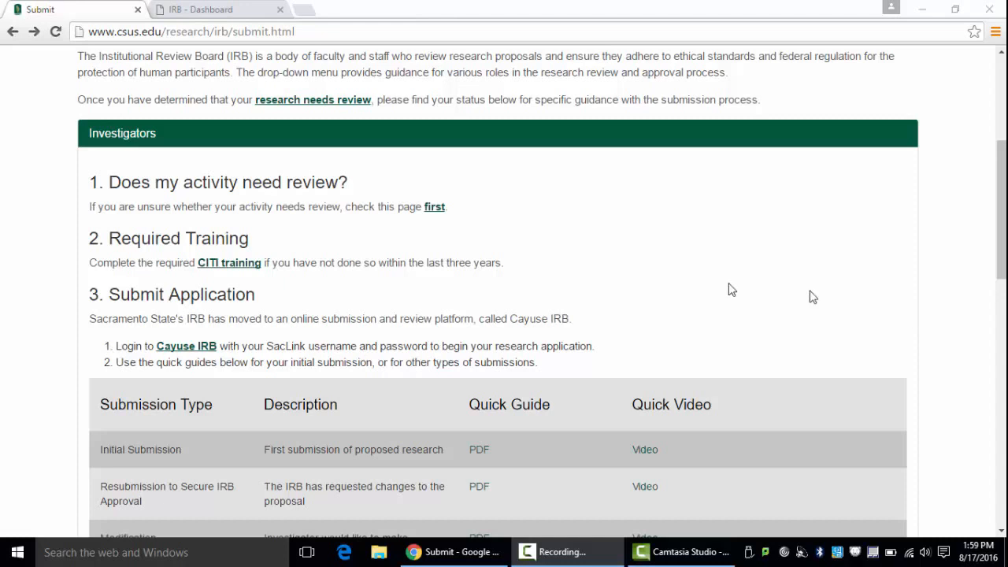
mouse_move(260, 339)
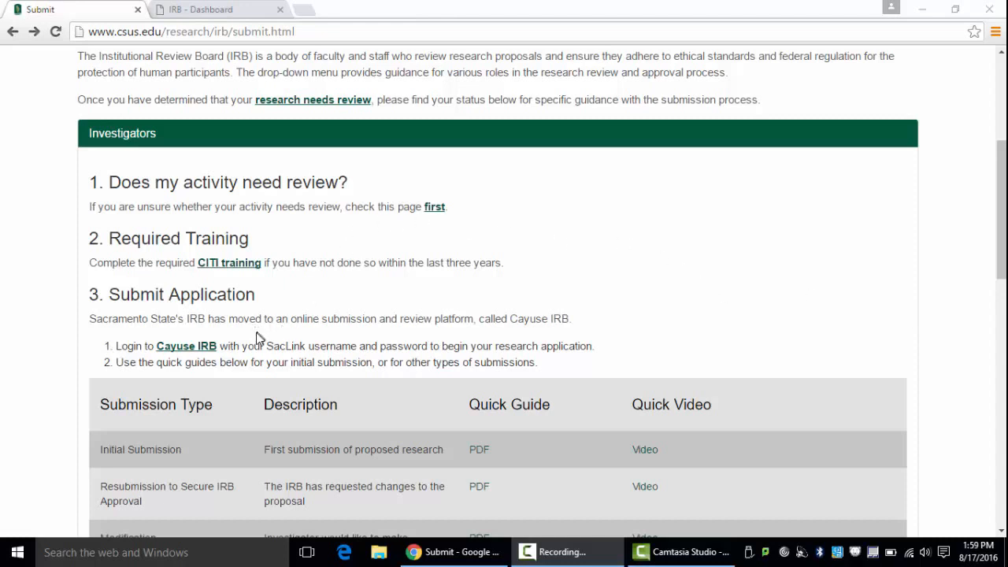
mouse_move(246, 334)
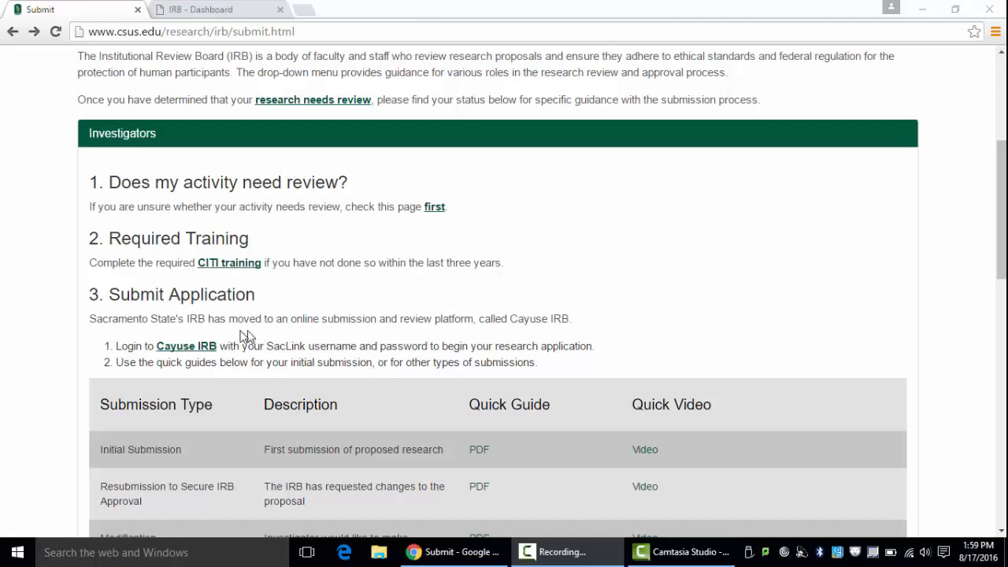
mouse_move(186, 346)
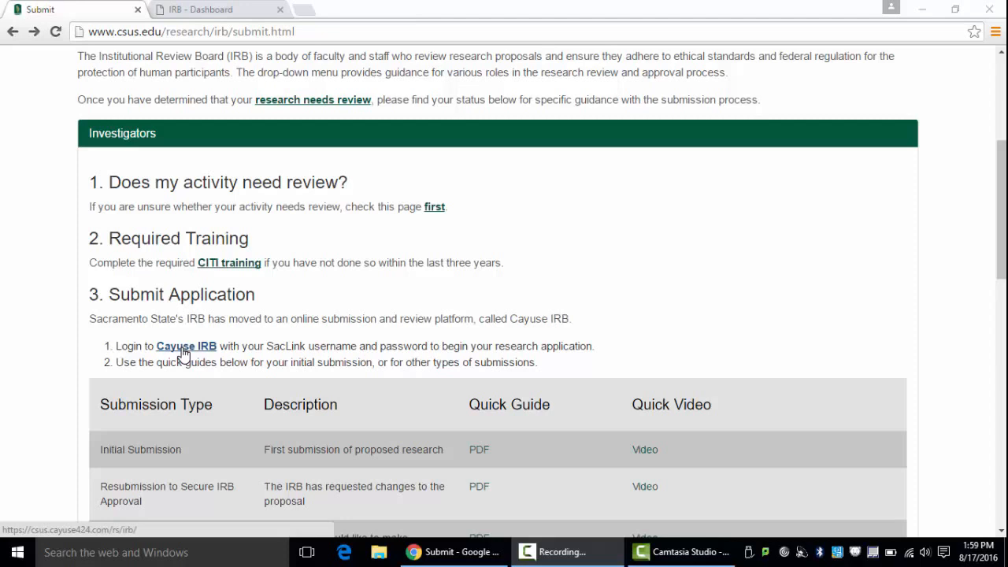
- Save the new study's title and start an Initial submission for it
click(201, 10)
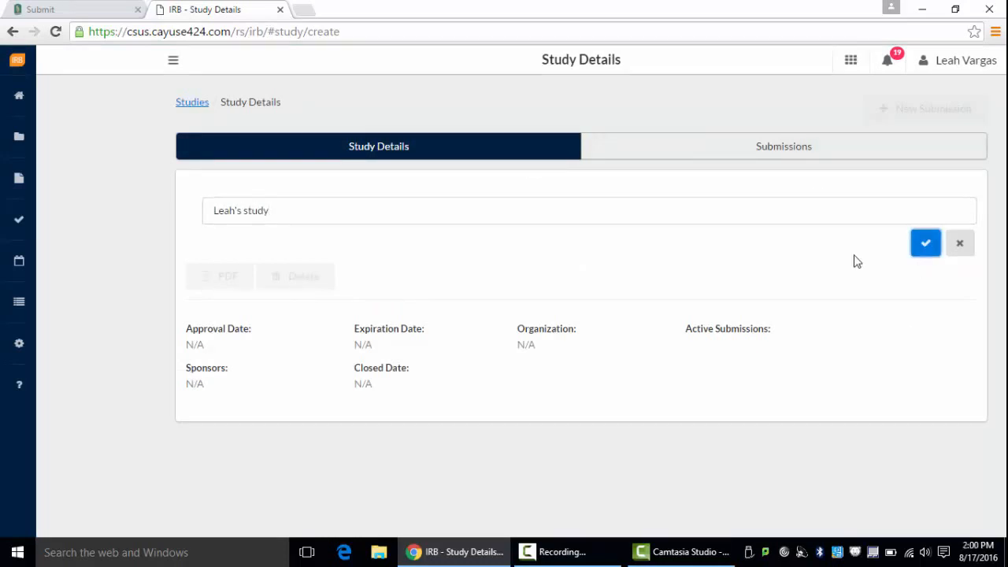
click(926, 242)
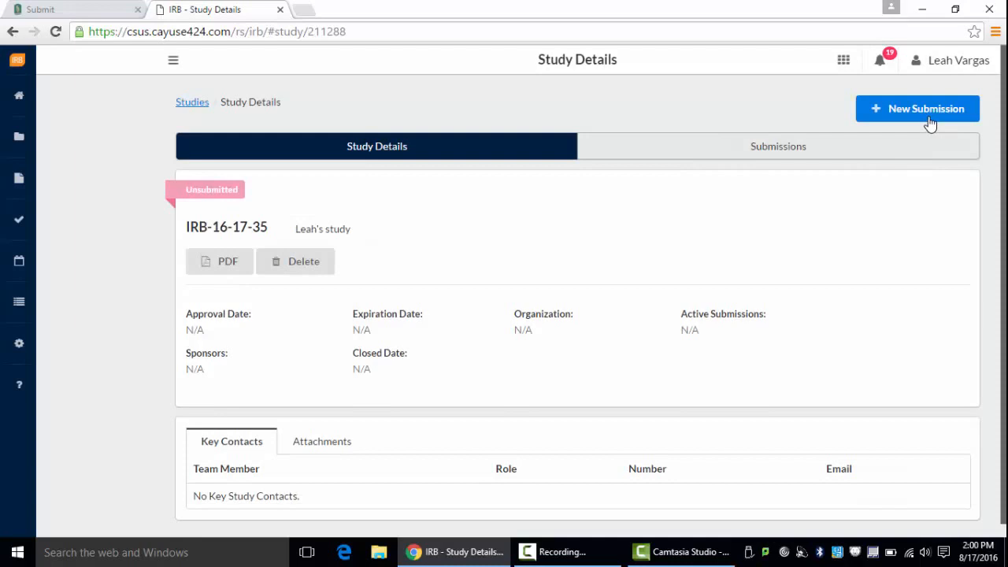
click(917, 109)
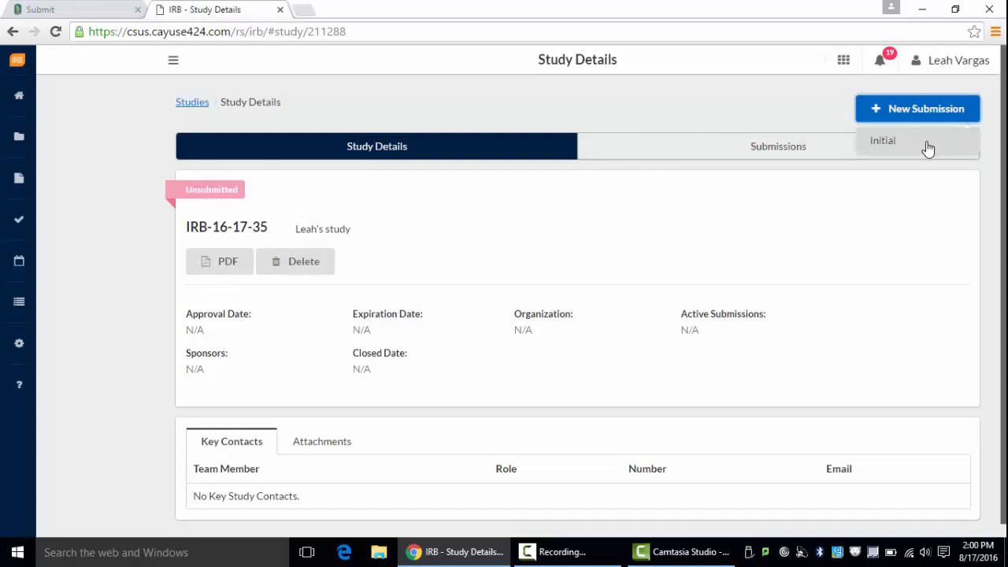
click(882, 141)
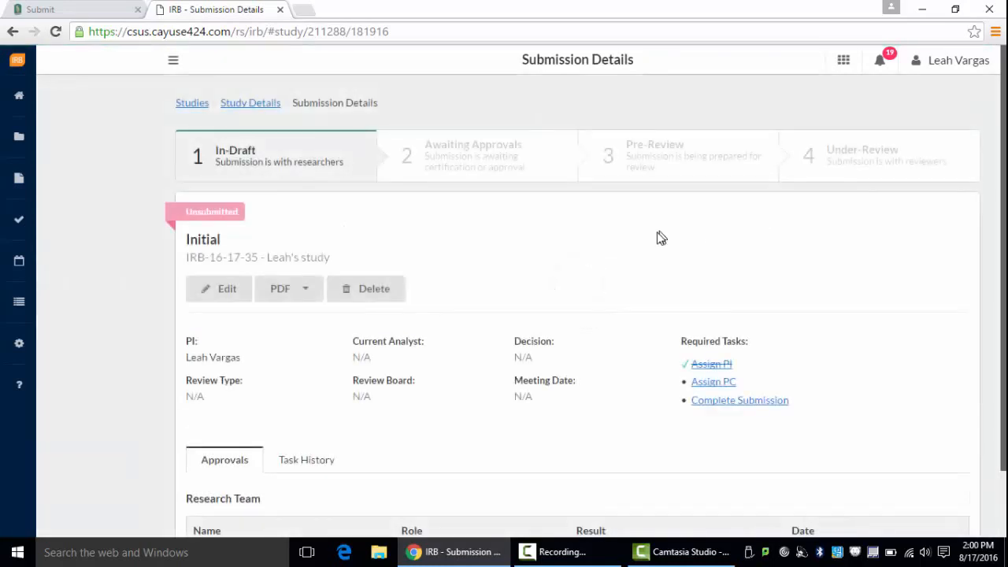
mouse_move(599, 260)
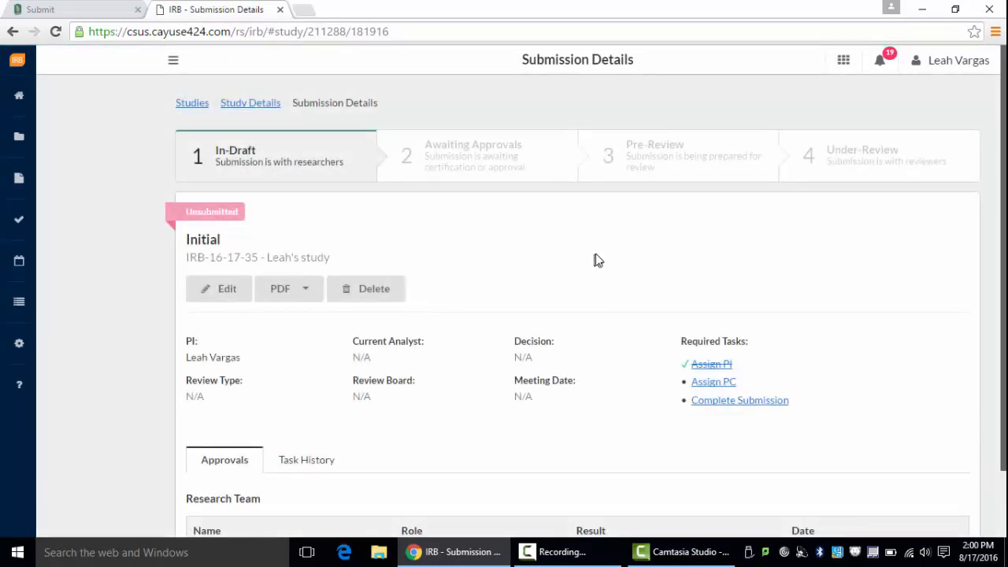
mouse_move(483, 263)
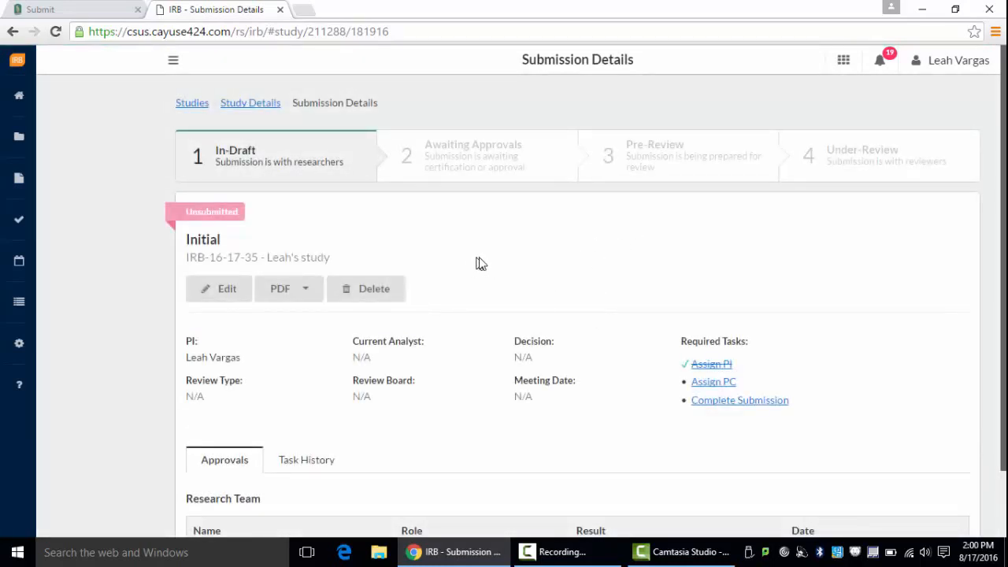
mouse_move(696, 349)
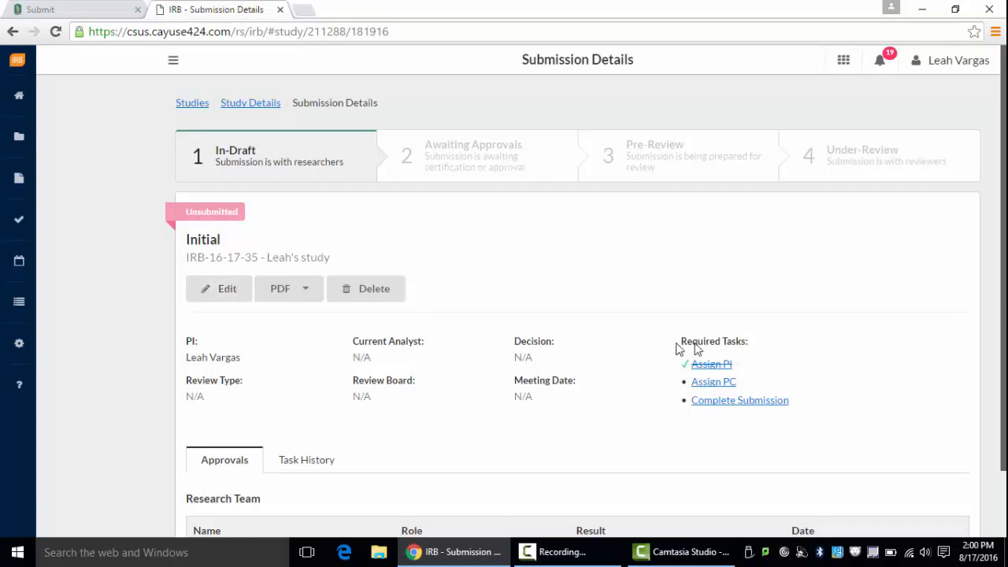
mouse_move(713, 386)
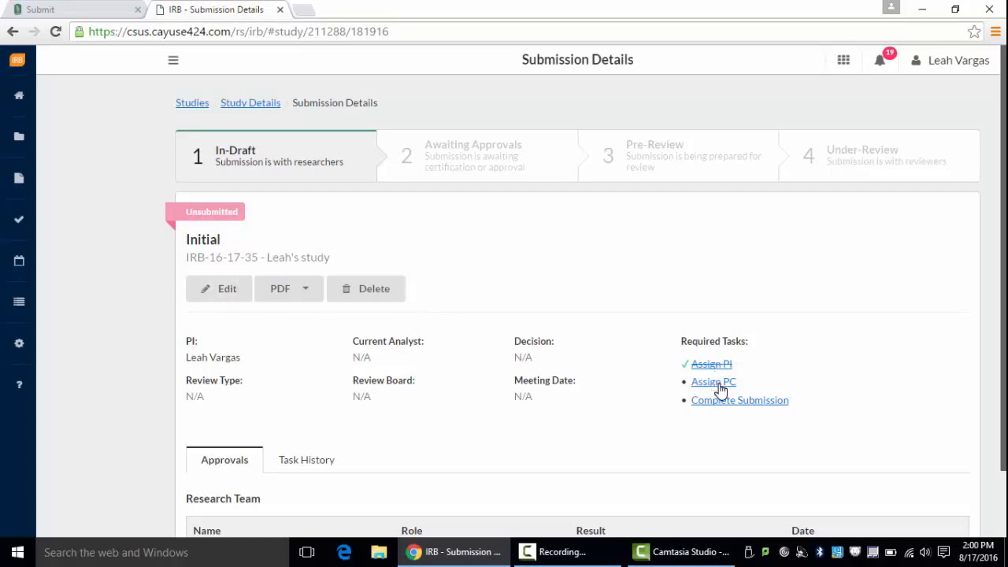
mouse_move(741, 391)
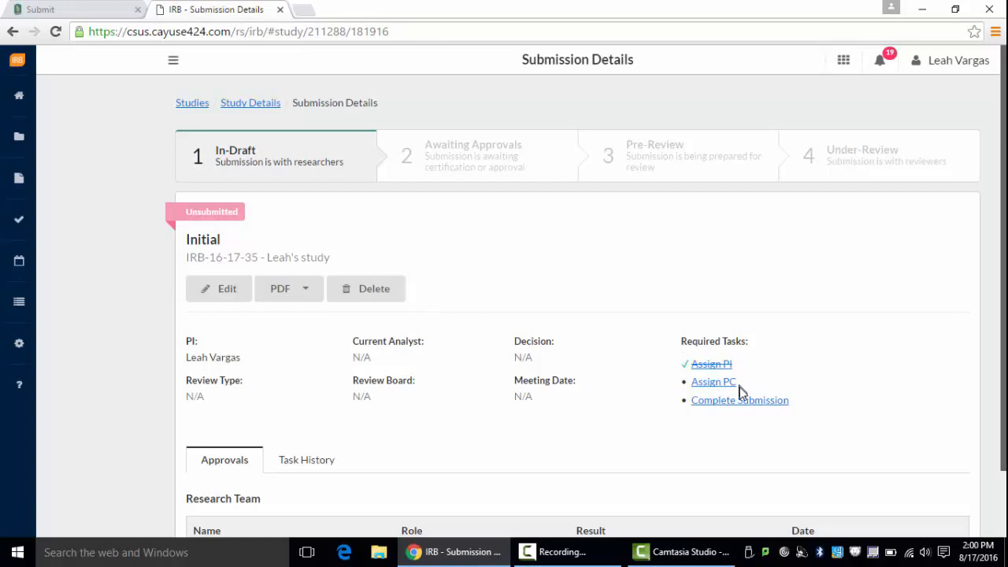
mouse_move(738, 397)
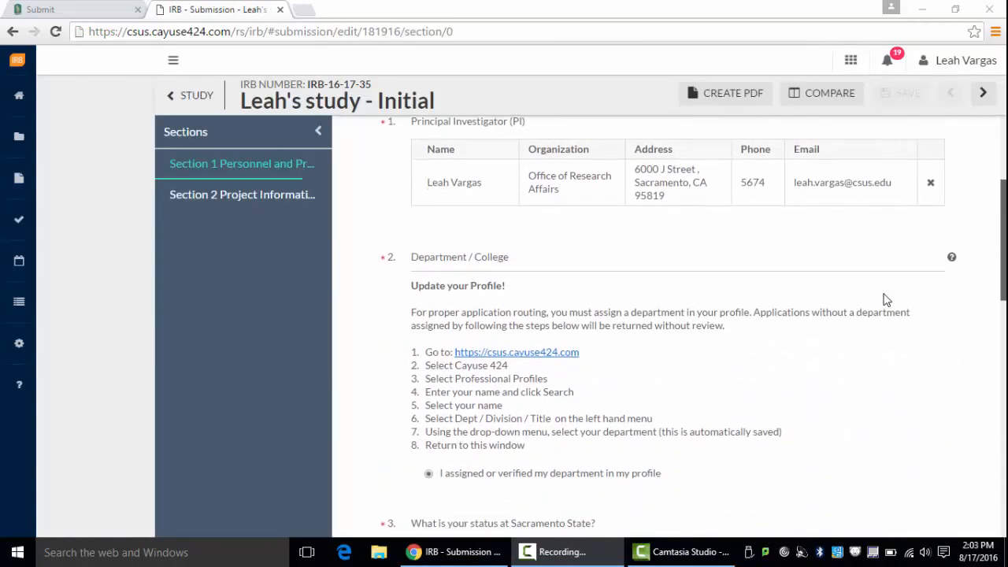
scroll(down, 3)
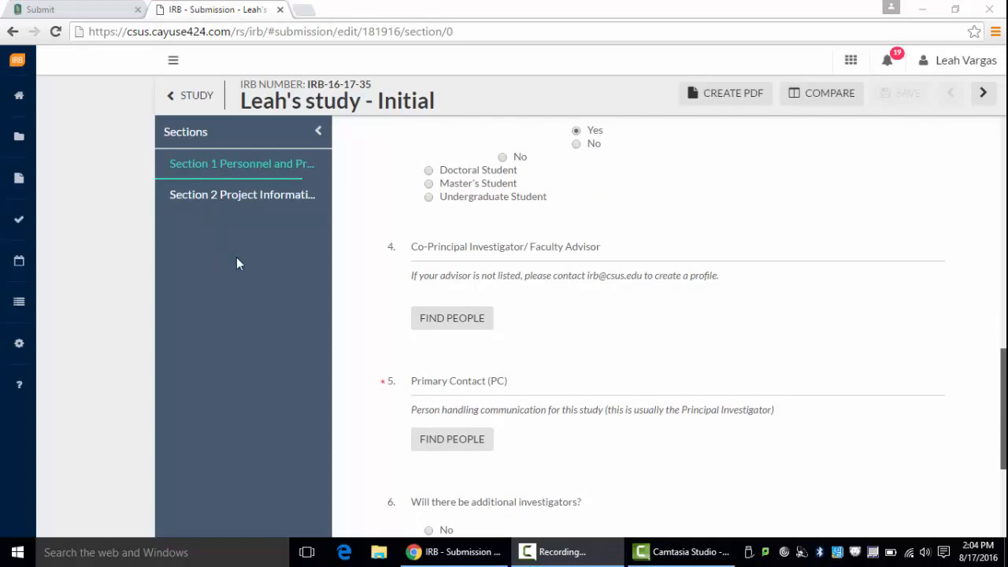
mouse_move(267, 285)
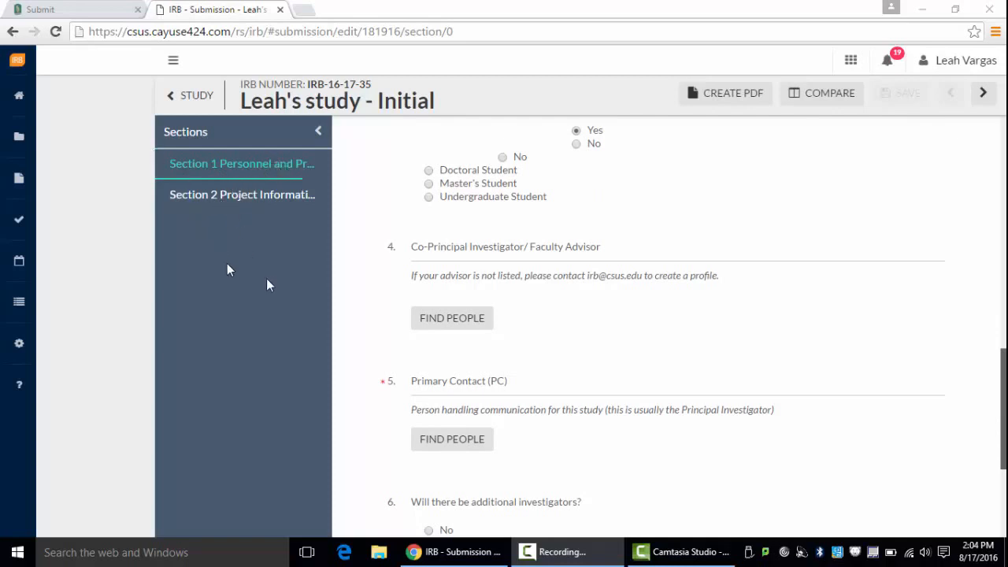
mouse_move(772, 319)
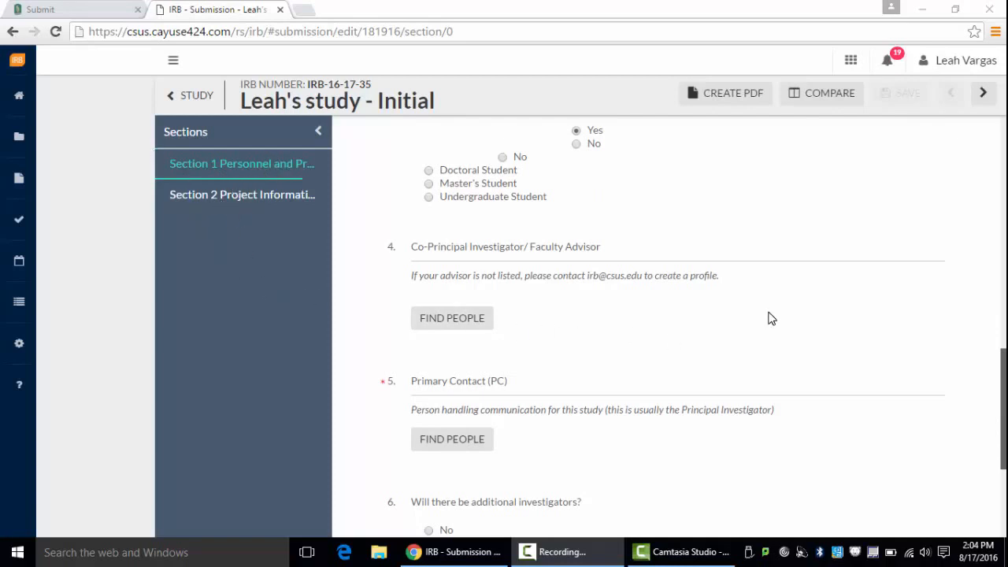
scroll(down, 3)
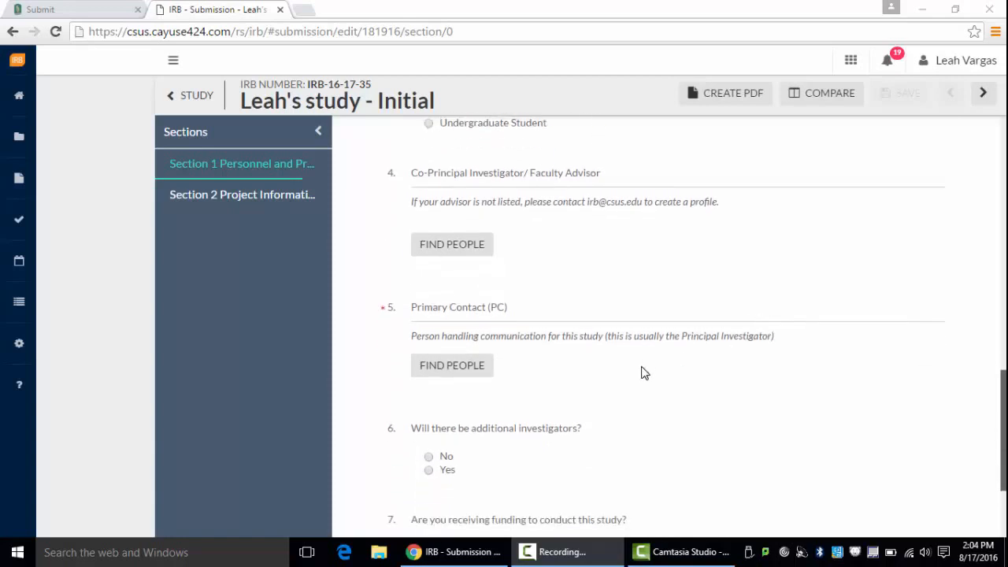
mouse_move(523, 372)
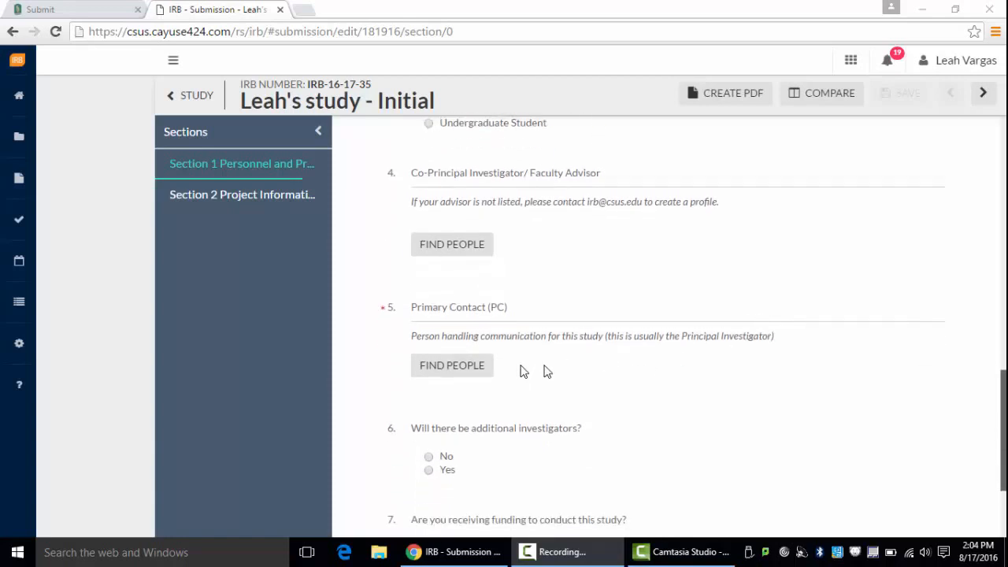
mouse_move(452, 365)
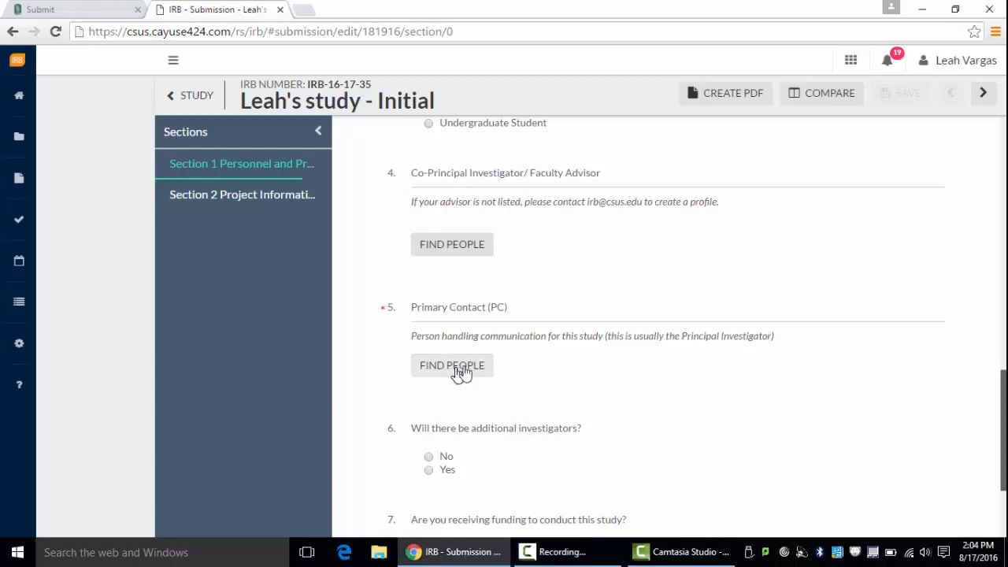
- Search for and assign the primary contact, then finish the personnel section
click(452, 366)
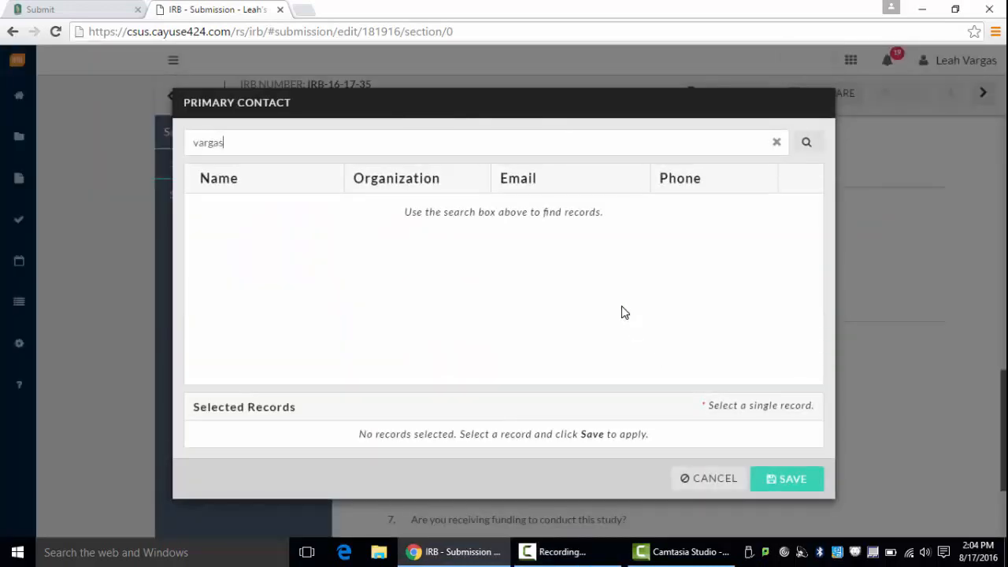
click(807, 142)
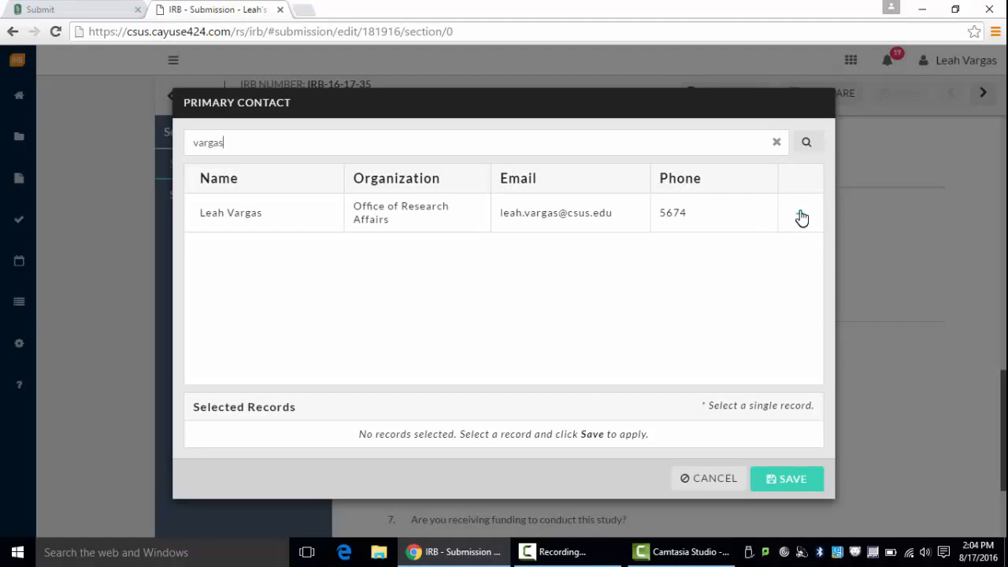
click(800, 212)
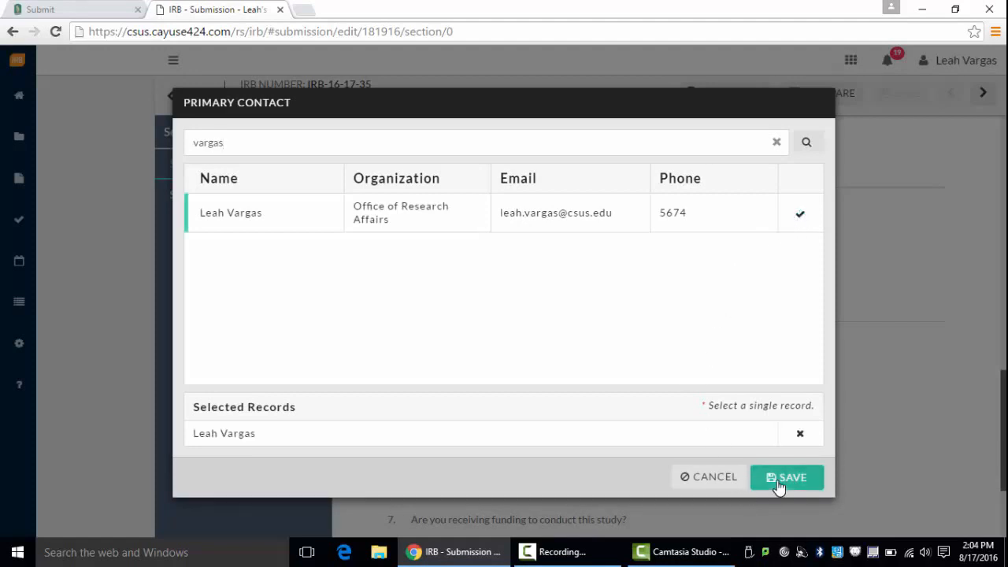
click(786, 478)
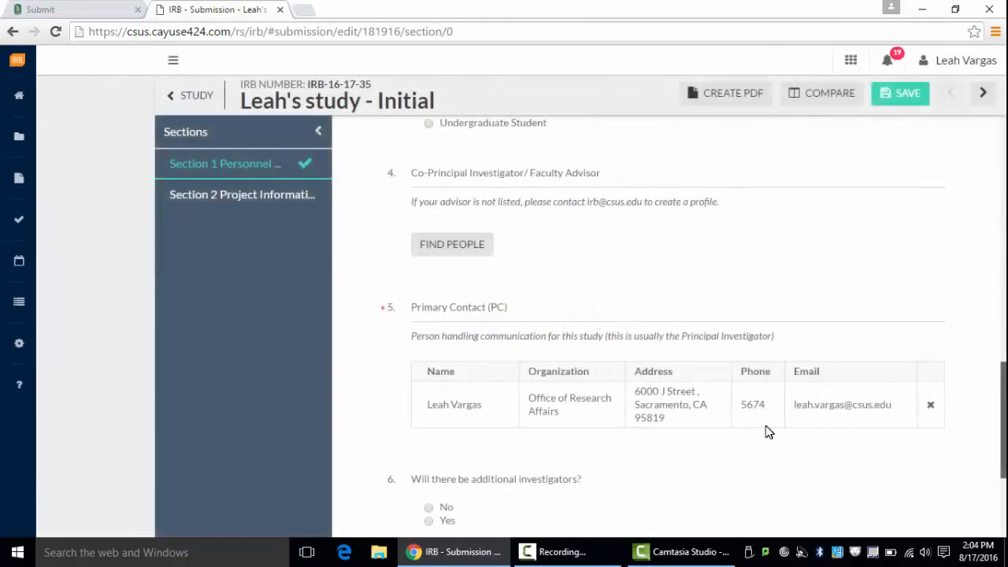
scroll(down, 3)
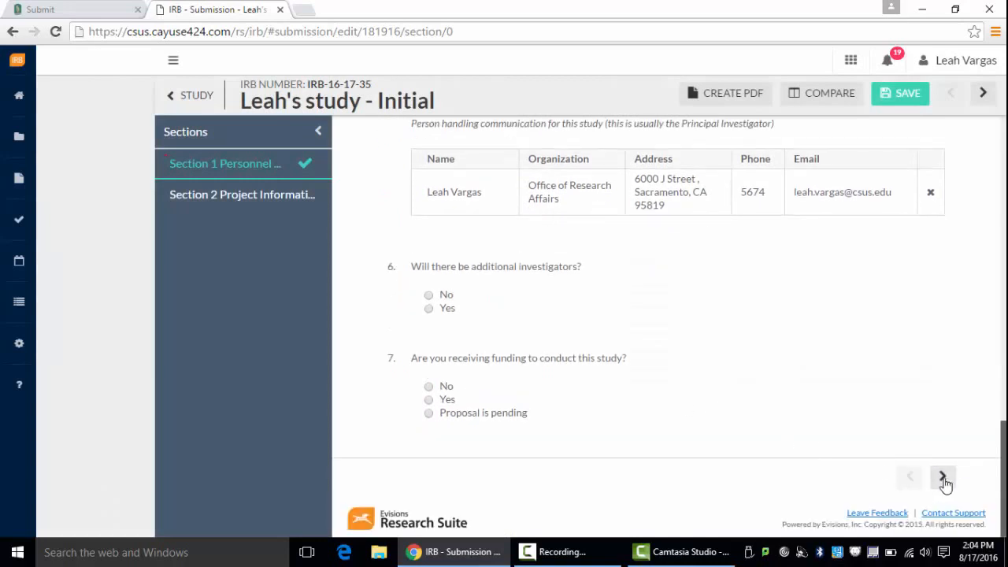
click(942, 476)
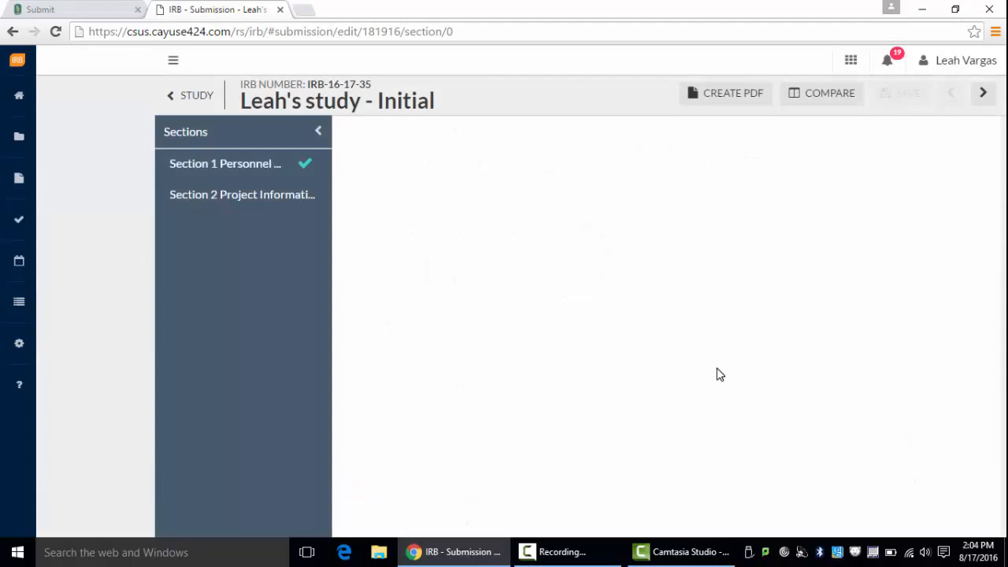
- Fill Project Information's Purpose and Main Research Question with placeholder text 'blah'
click(243, 195)
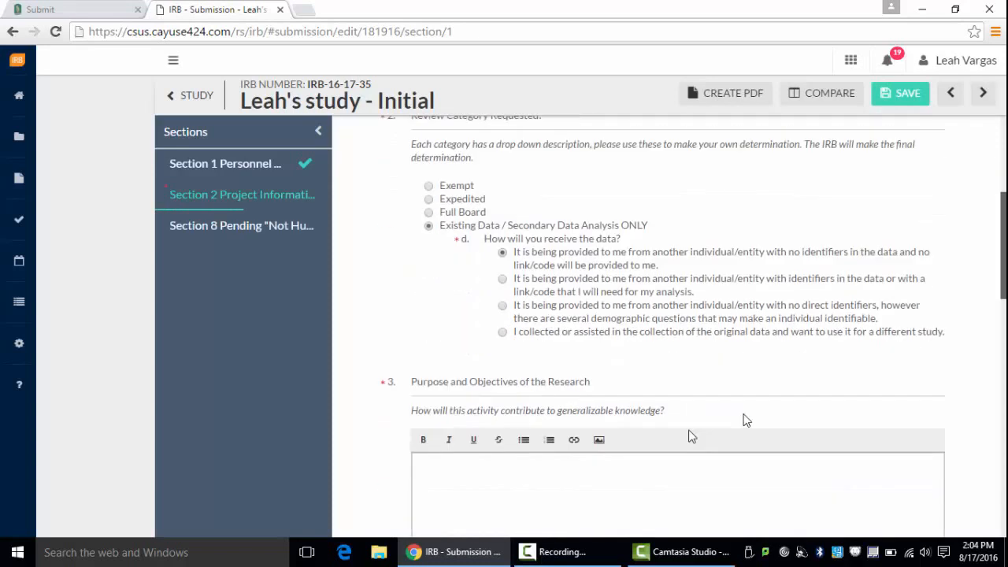
text(blah)
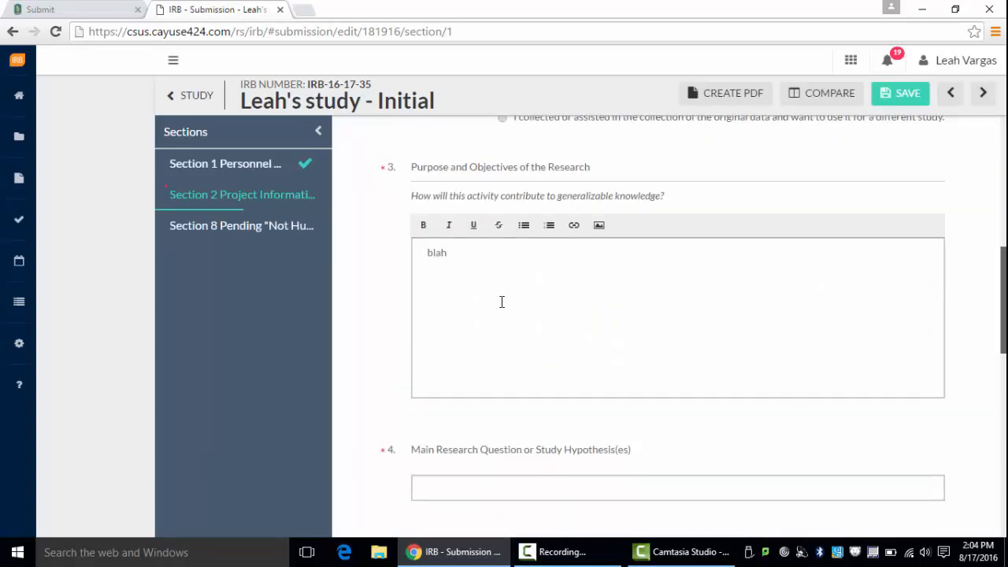
text(bl)
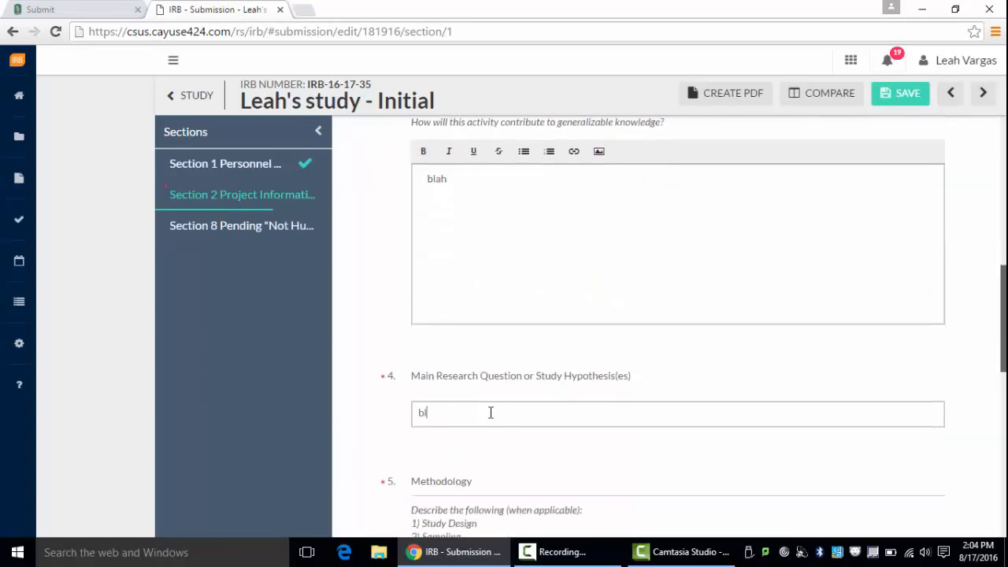
scroll(down, 3)
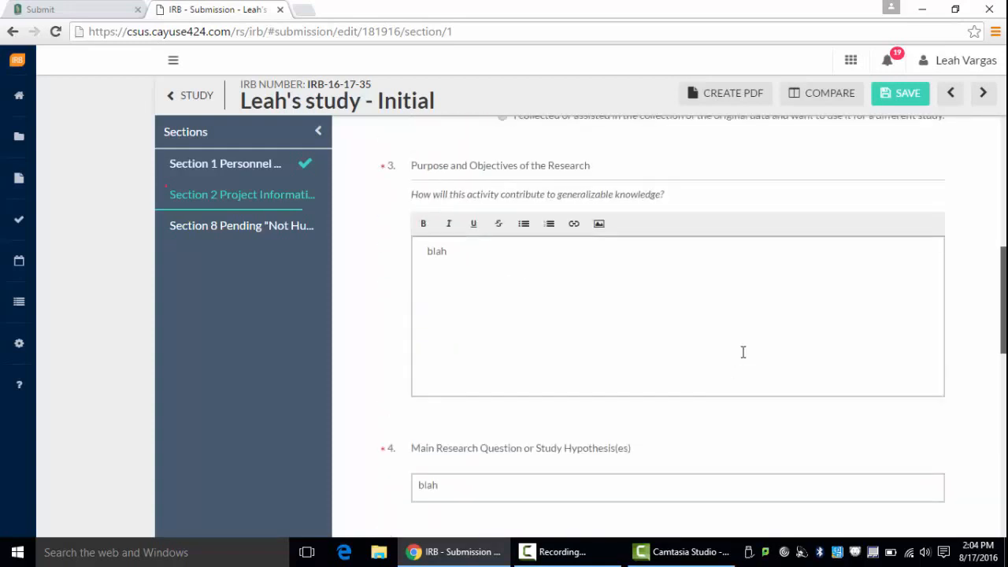
scroll(down, 3)
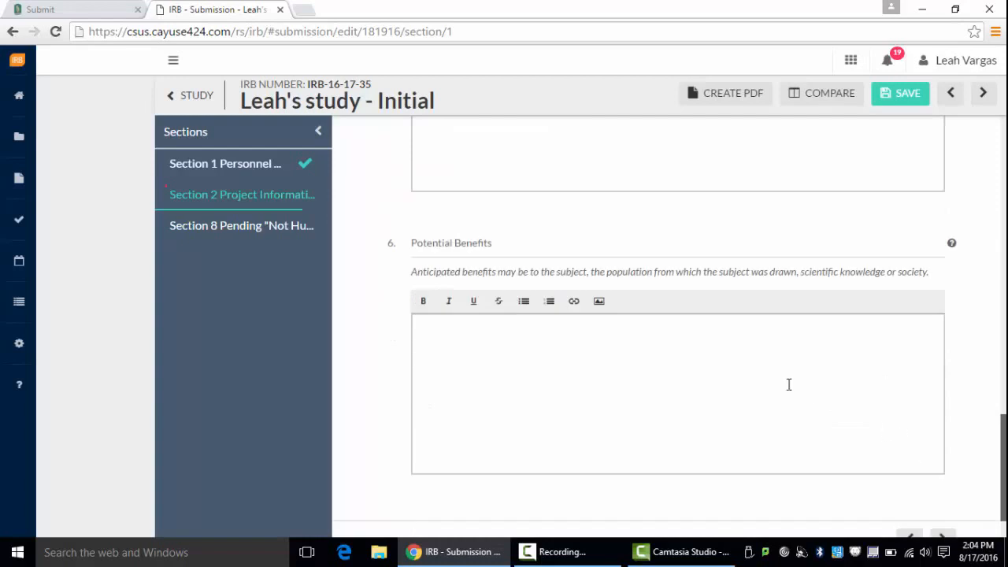
mouse_move(369, 192)
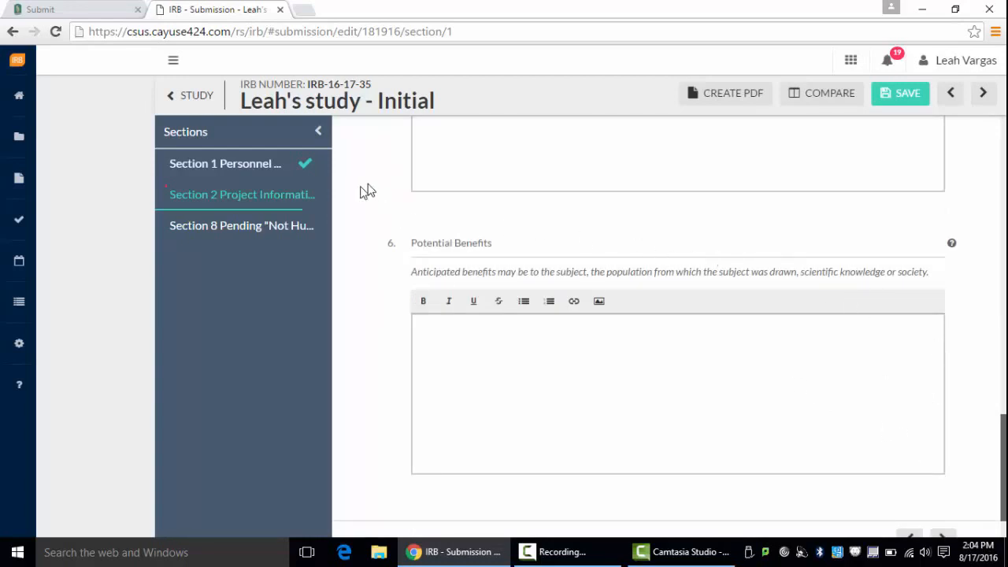
mouse_move(959, 243)
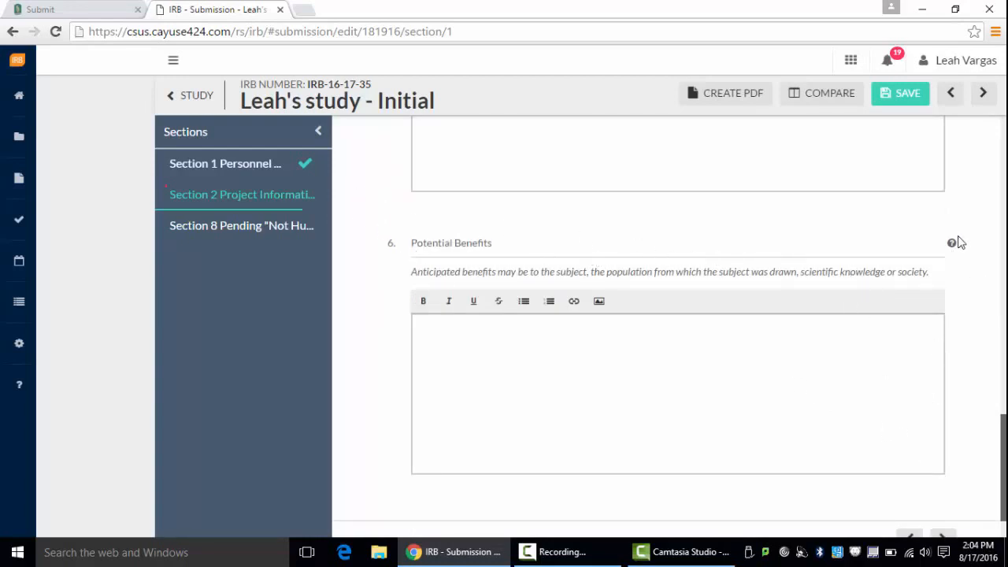
mouse_move(951, 242)
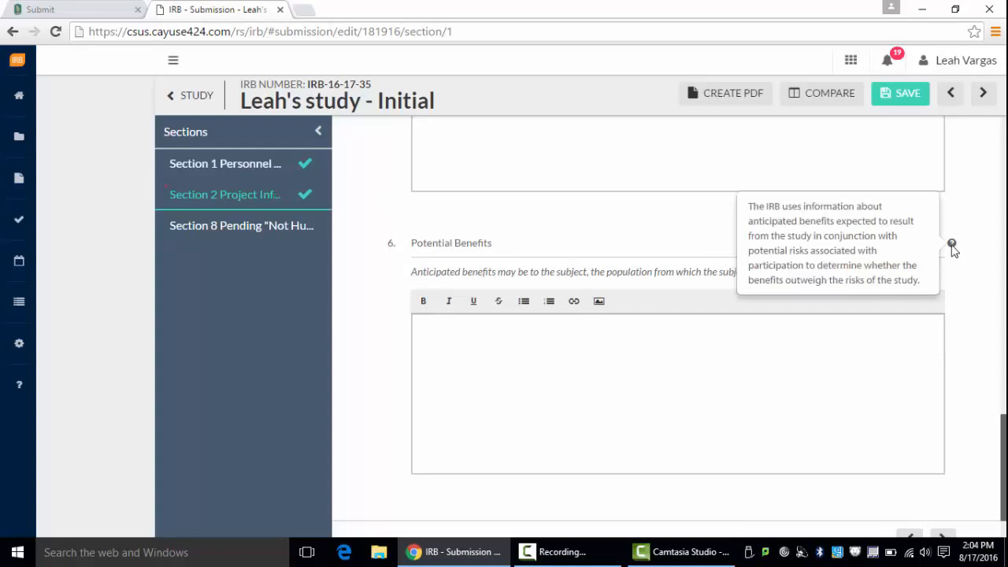
- Scroll through the remaining Project Information fields past Potential Benefits
scroll(down, 3)
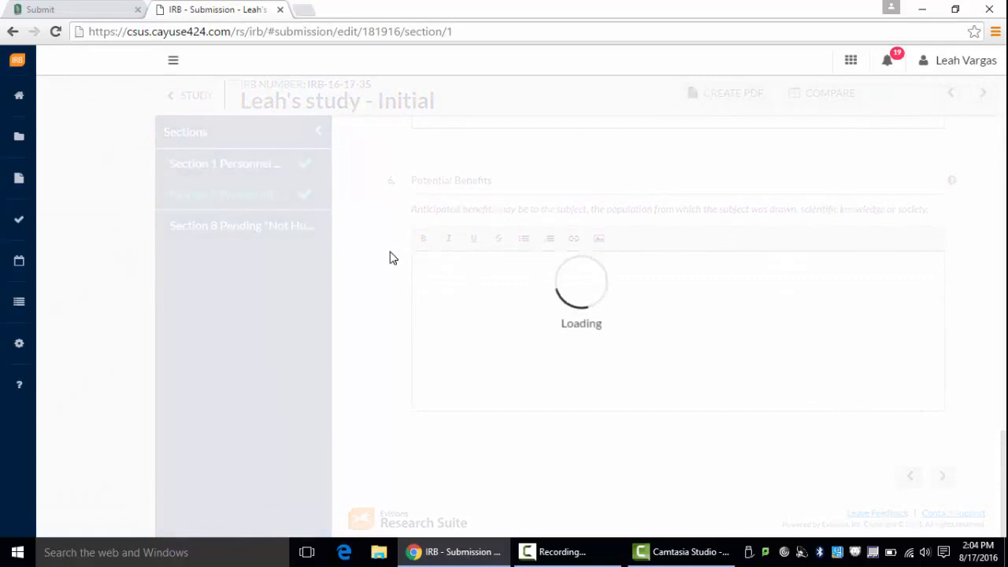
- Complete the submission and confirm its routing so it awaits approvals
click(226, 225)
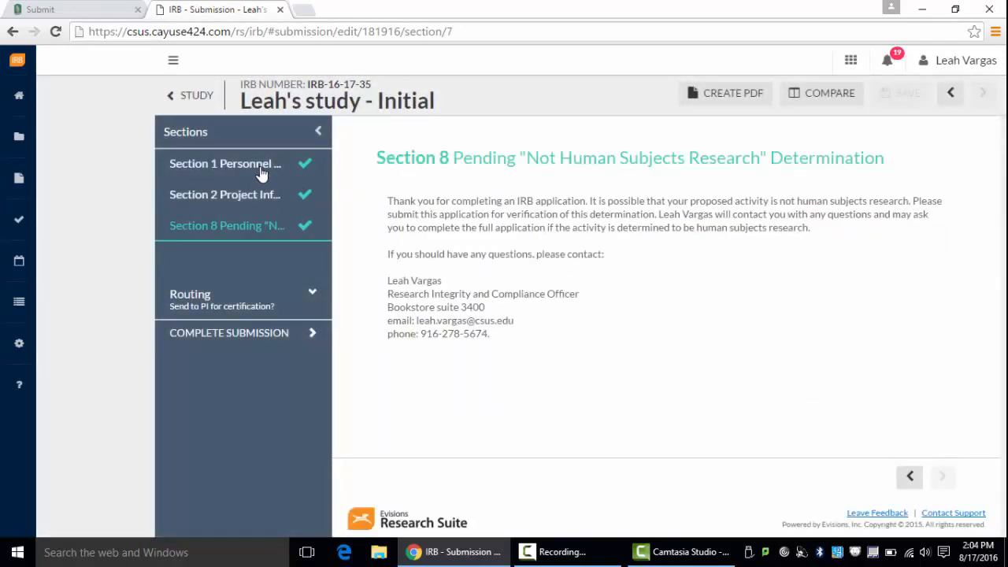
click(226, 162)
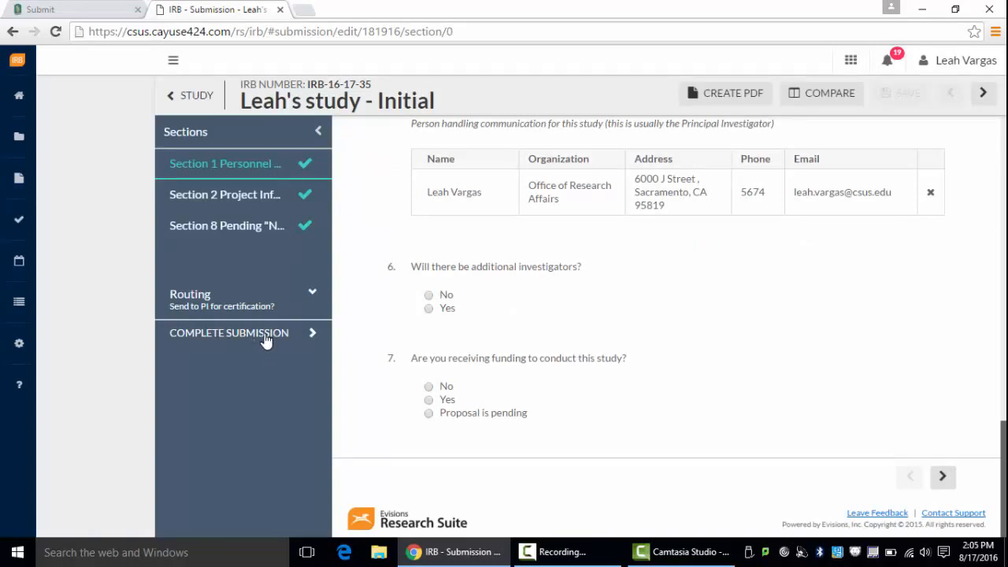
click(228, 333)
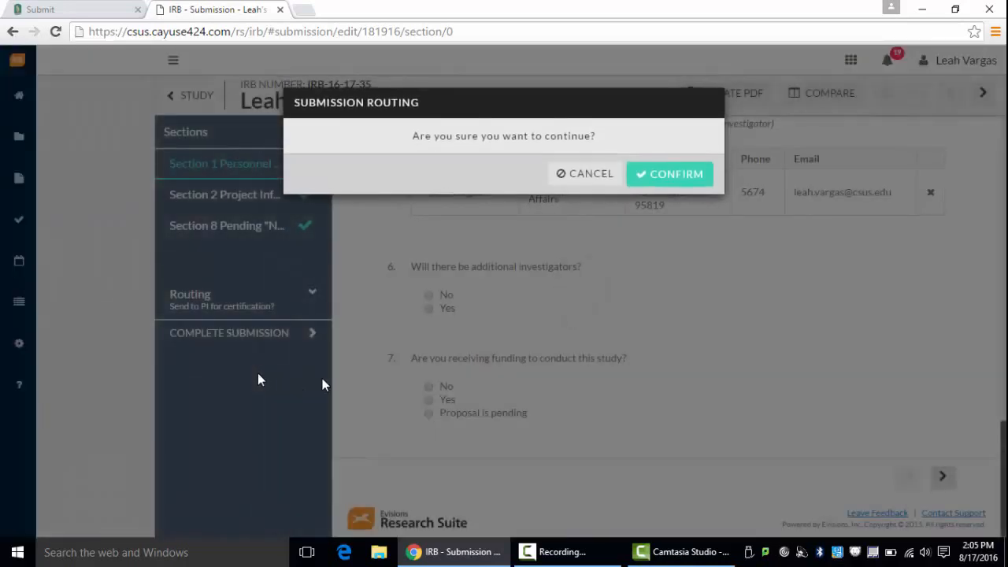
click(668, 173)
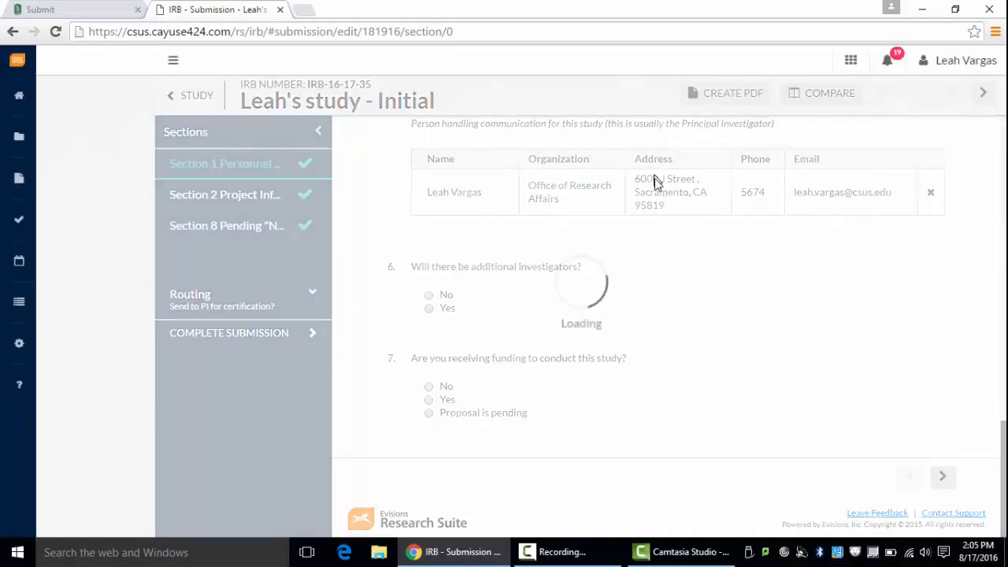
click(192, 97)
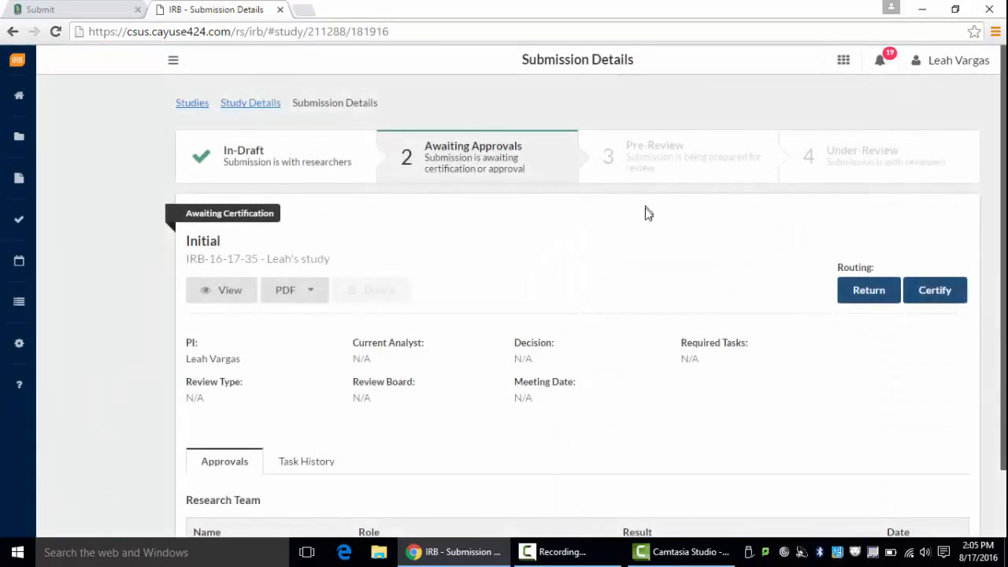
mouse_move(662, 249)
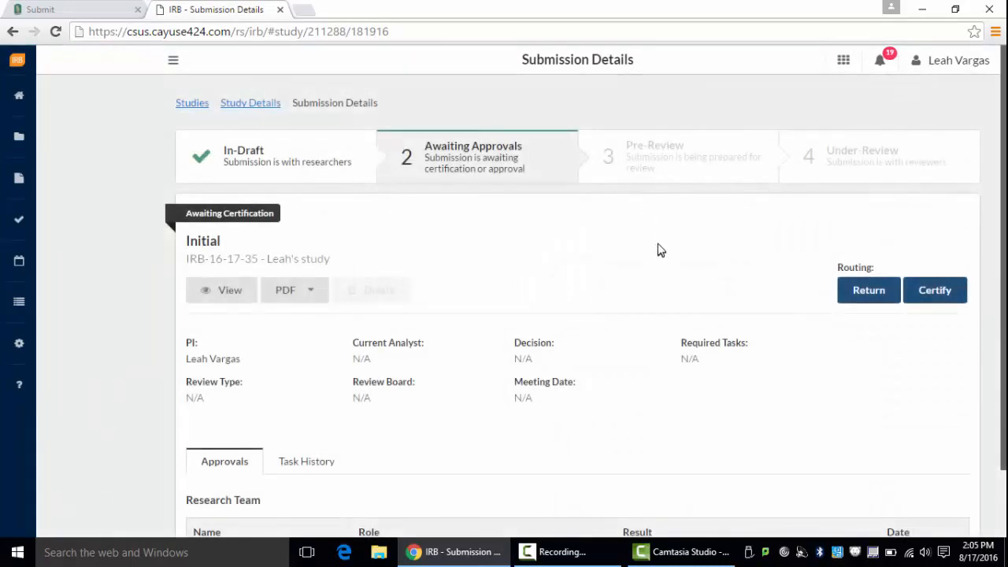
mouse_move(287, 303)
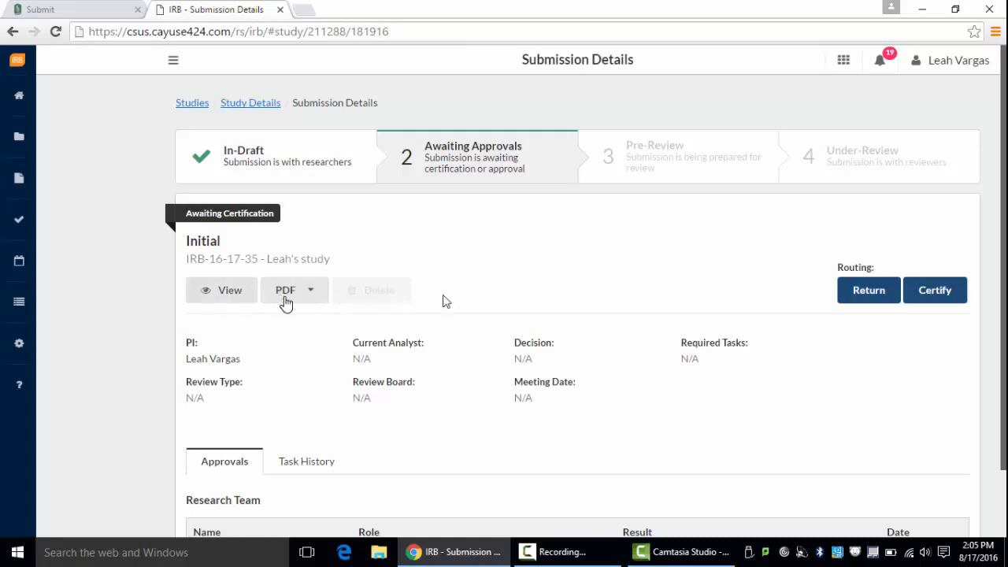
mouse_move(869, 290)
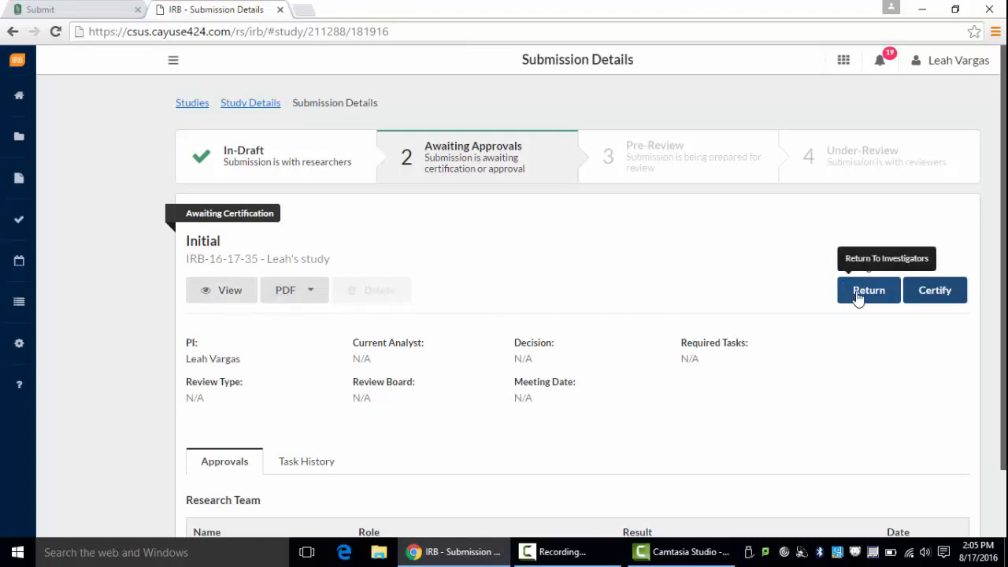
mouse_move(854, 274)
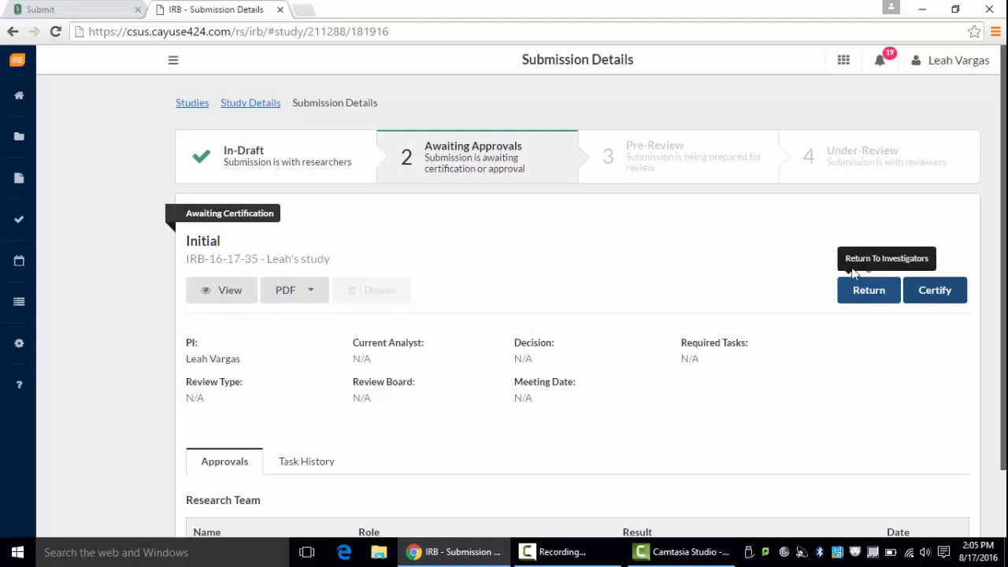
mouse_move(936, 289)
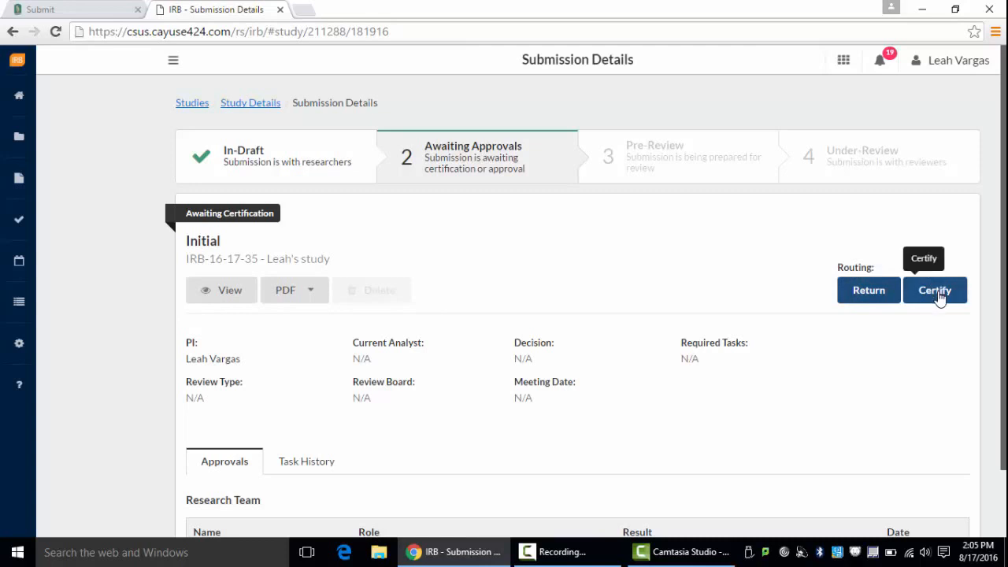
- Certify the Initial submission and confirm the investigator certification statement
click(936, 290)
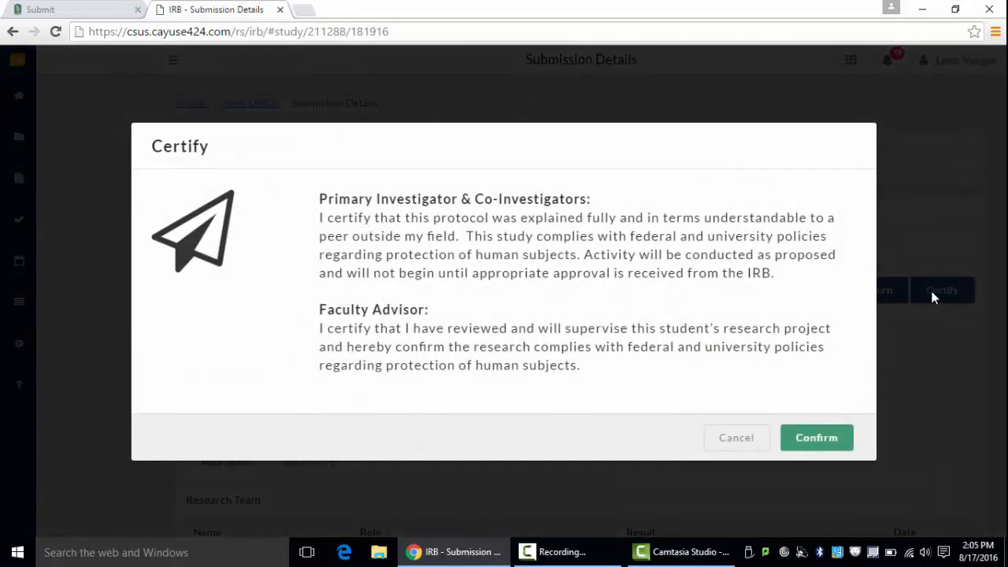
click(816, 438)
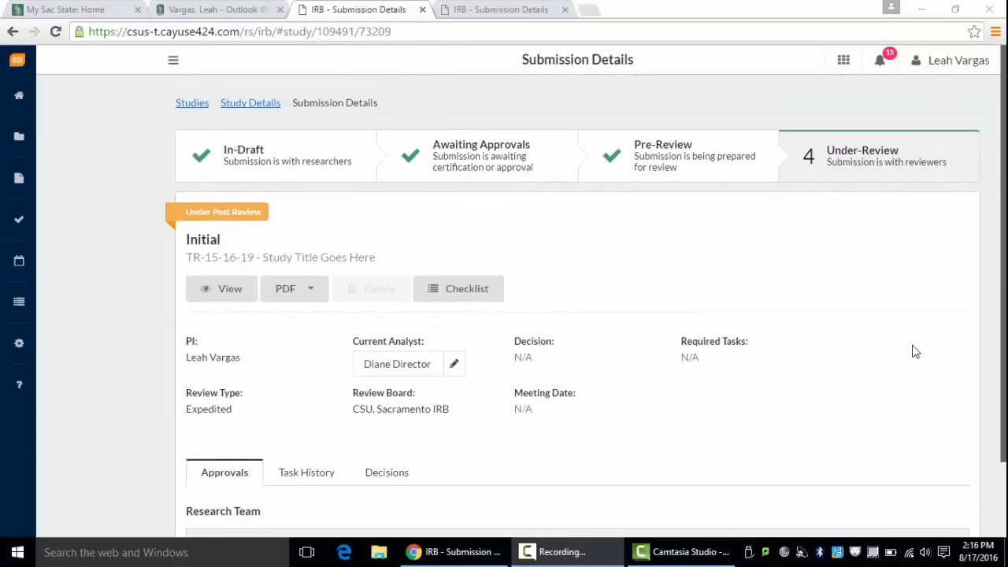
mouse_move(317, 159)
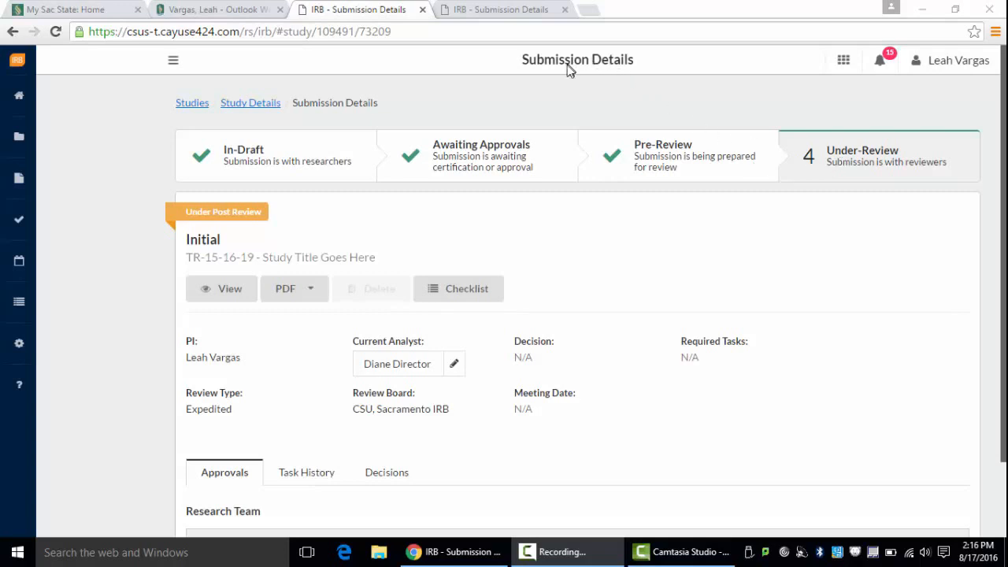
- Review the submission's approvals and Task History, then switch to the Outlook inbox for the receipt email
scroll(down, 3)
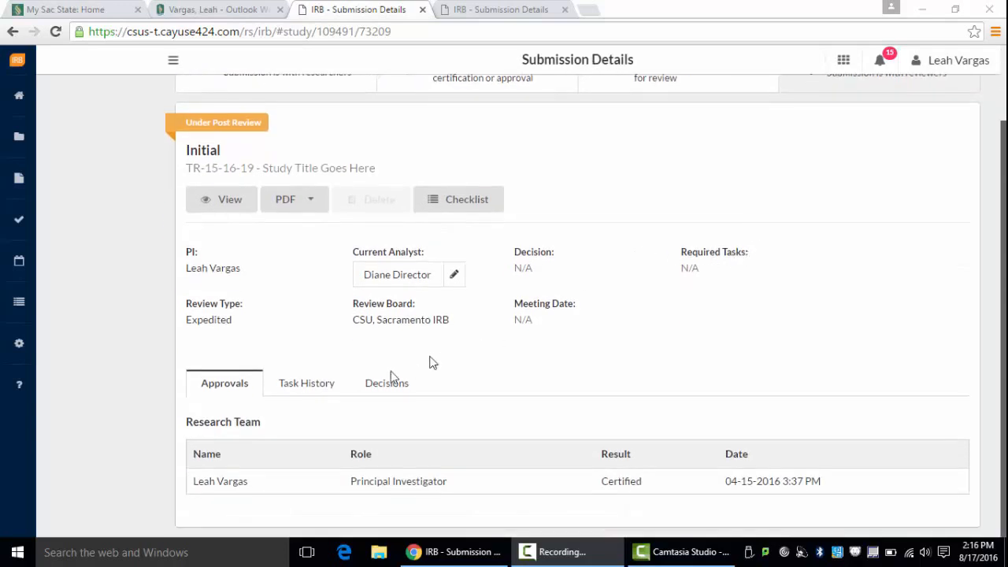
click(306, 383)
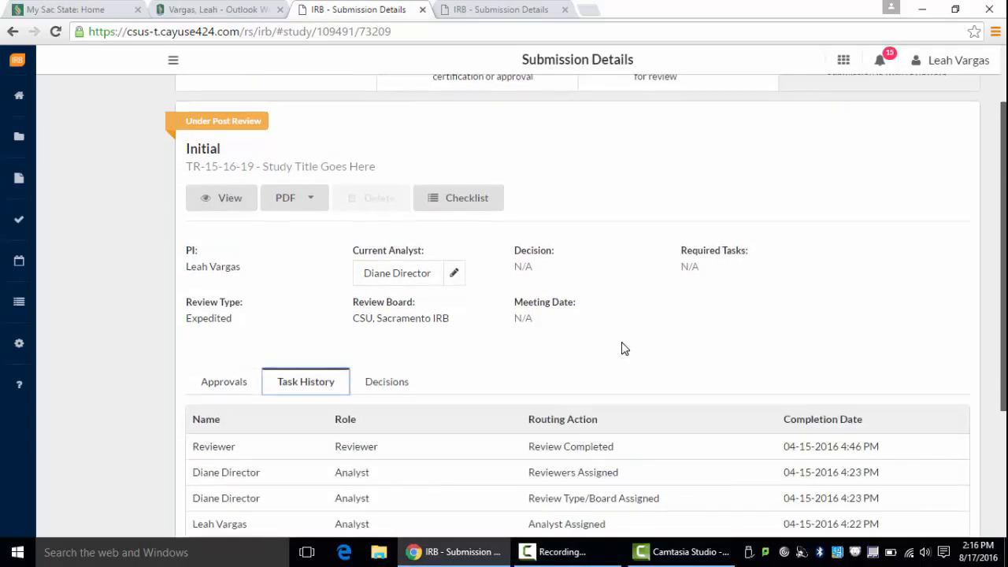
scroll(down, 3)
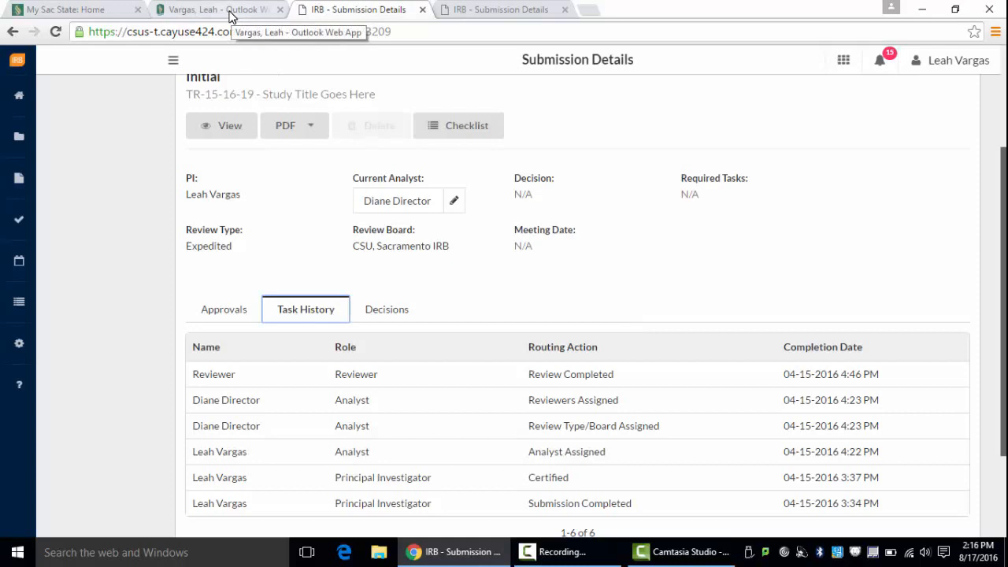
click(213, 10)
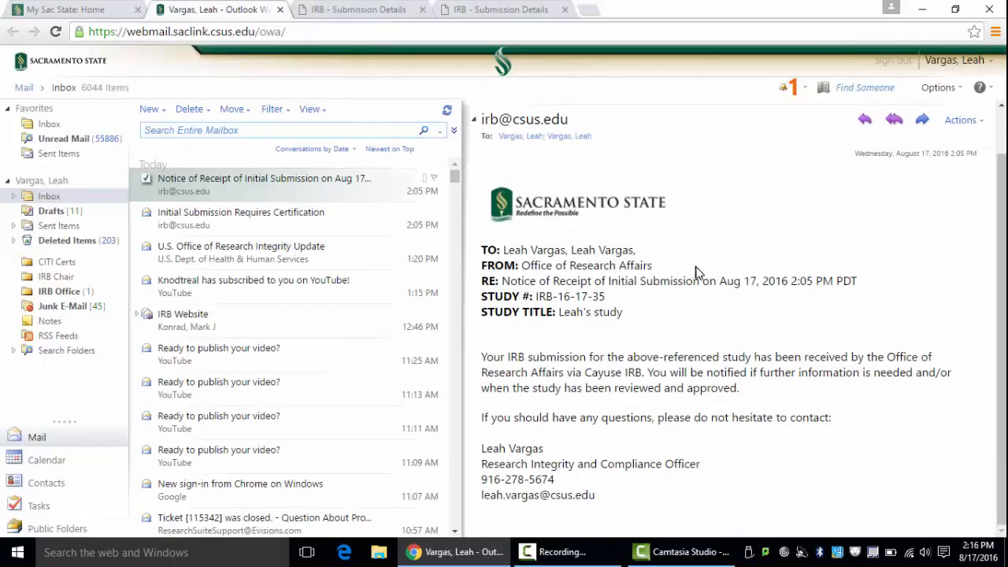